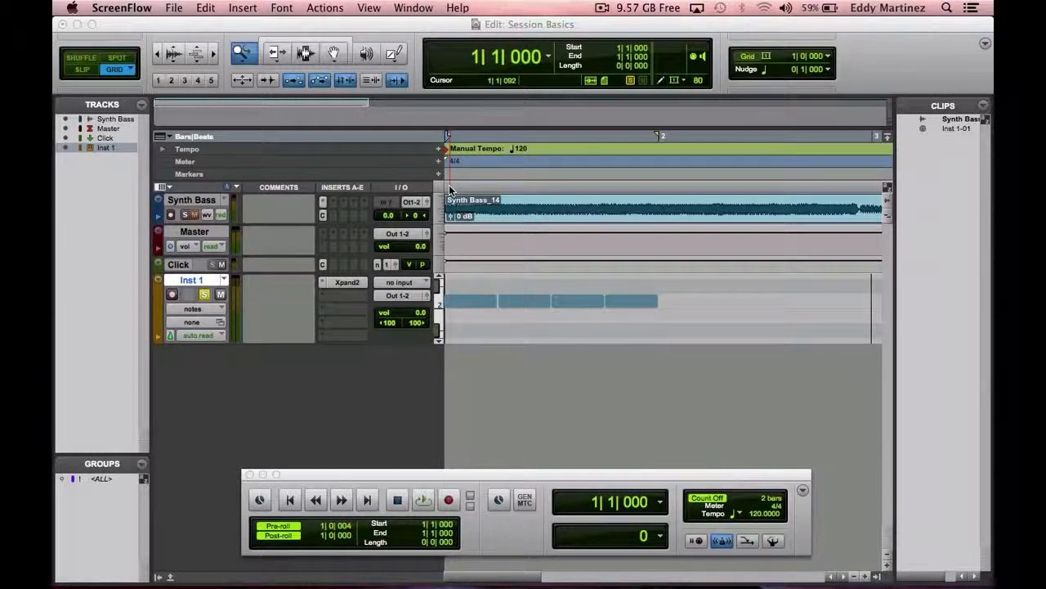
# Insert the stereo Compressor/Limiter Dyn 3 from the Dynamics plug-ins on Inst 1
pyautogui.click(347, 281)
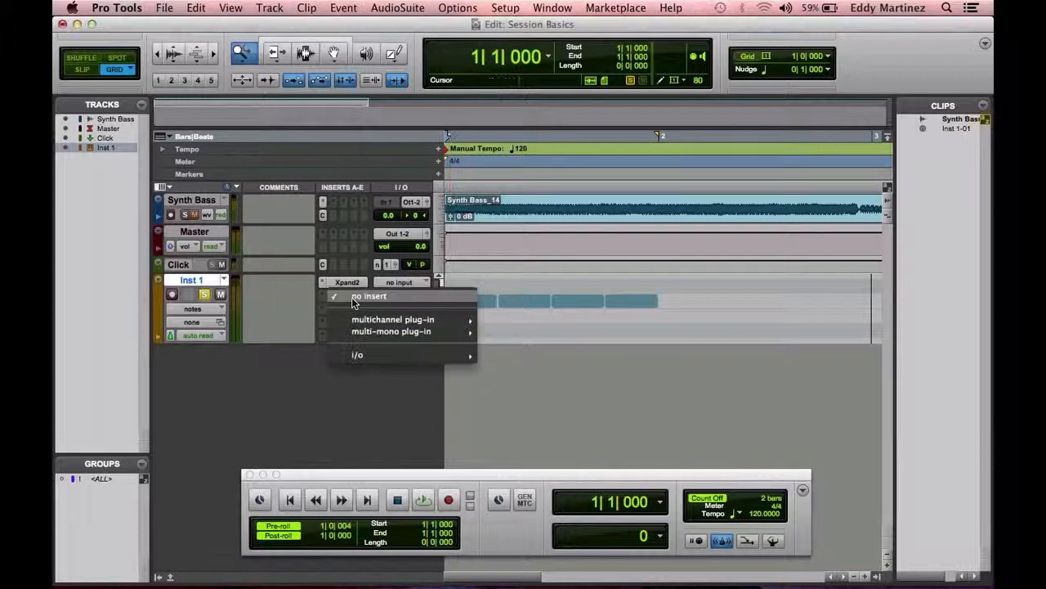
pyautogui.moveTo(391, 331)
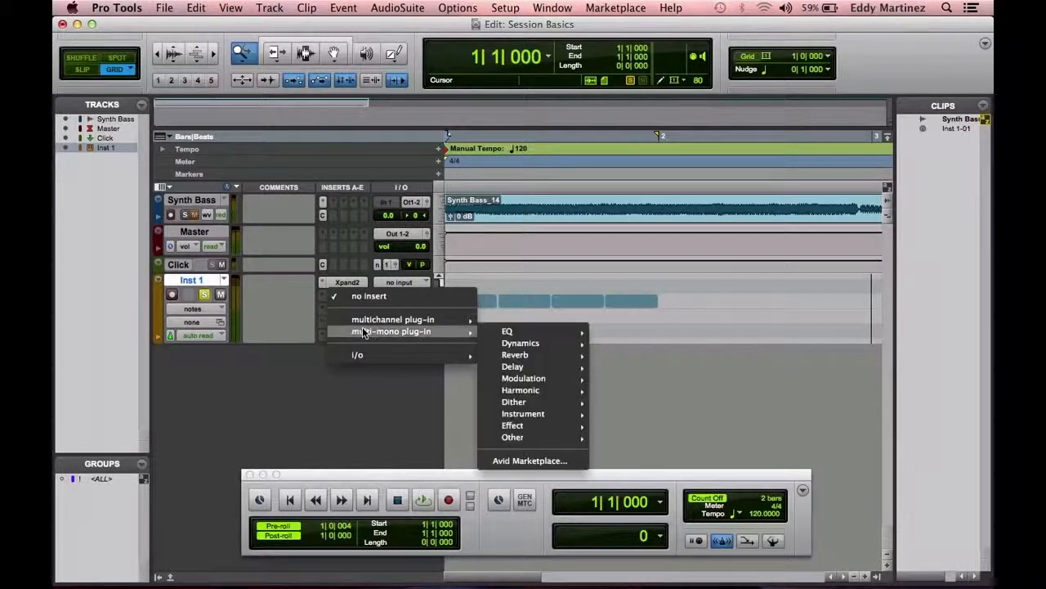
pyautogui.moveTo(520, 330)
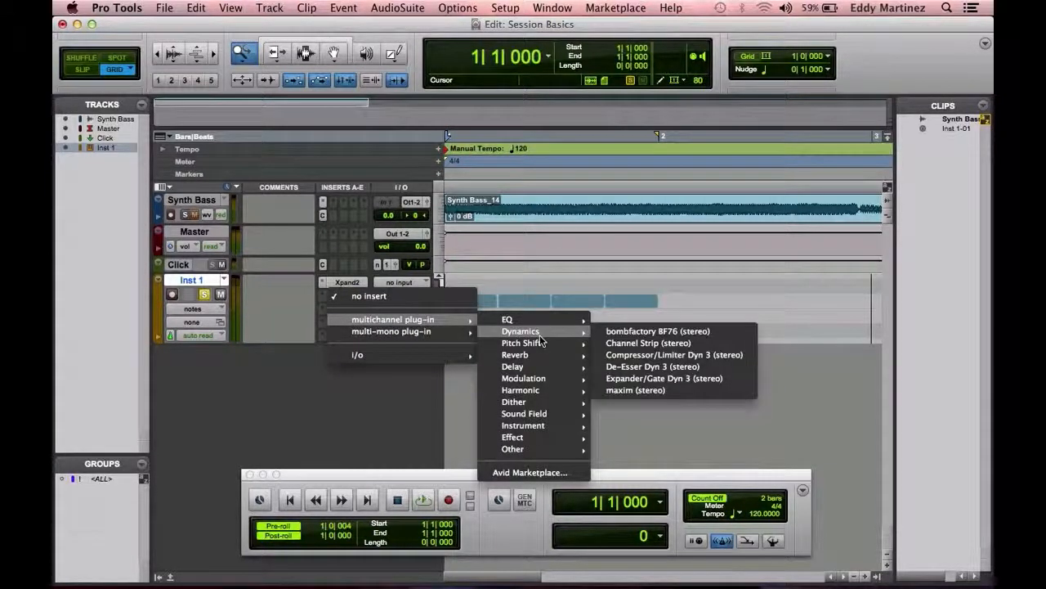
pyautogui.moveTo(674, 353)
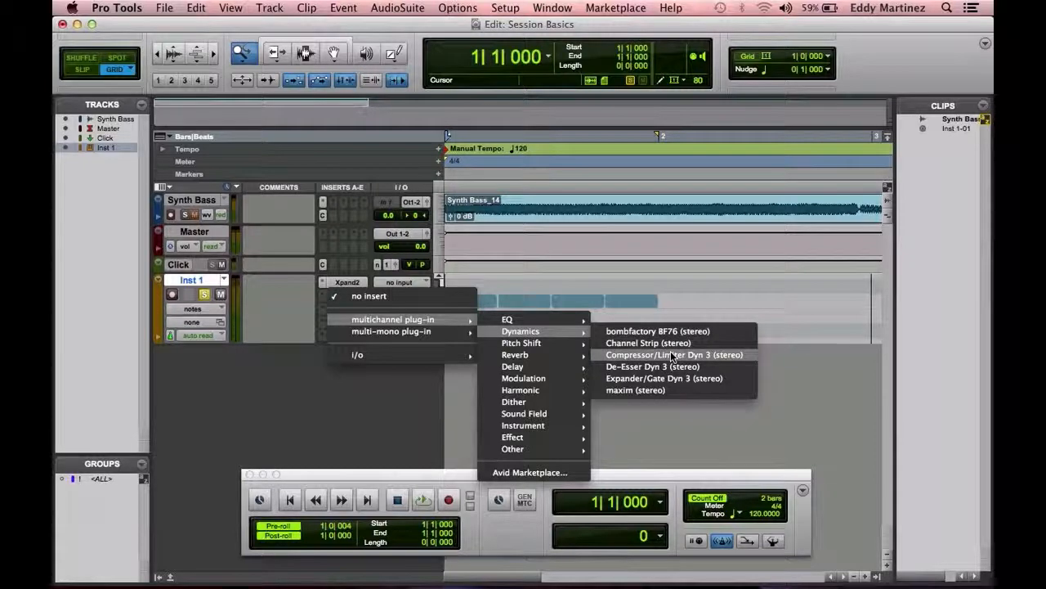
pyautogui.click(673, 353)
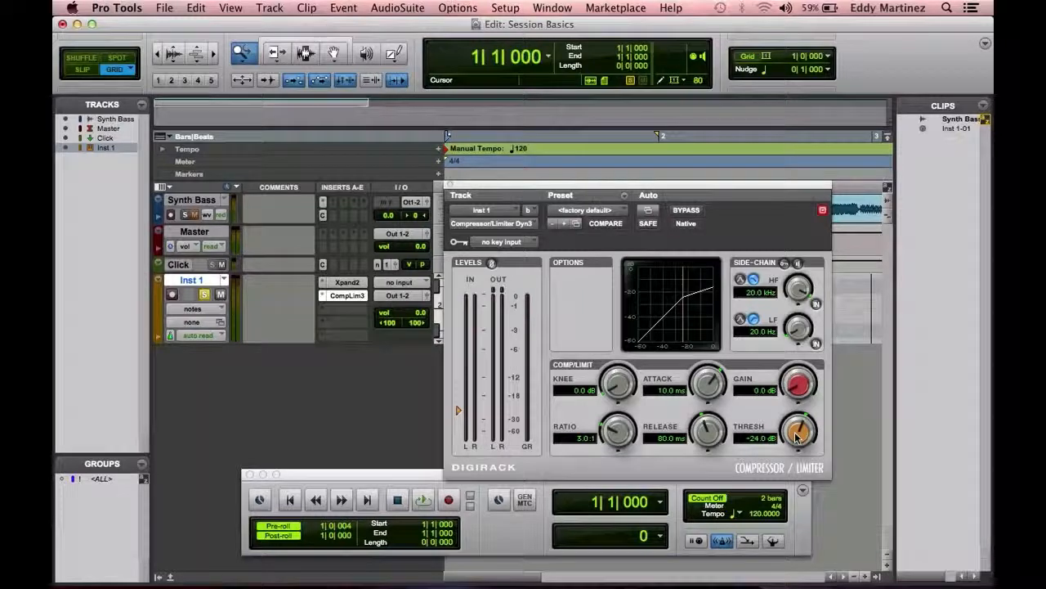
# Lower the THRESH knob from the -24 dB default to about -29.7 dB
pyautogui.moveTo(800, 431); pyautogui.dragTo(805, 427)
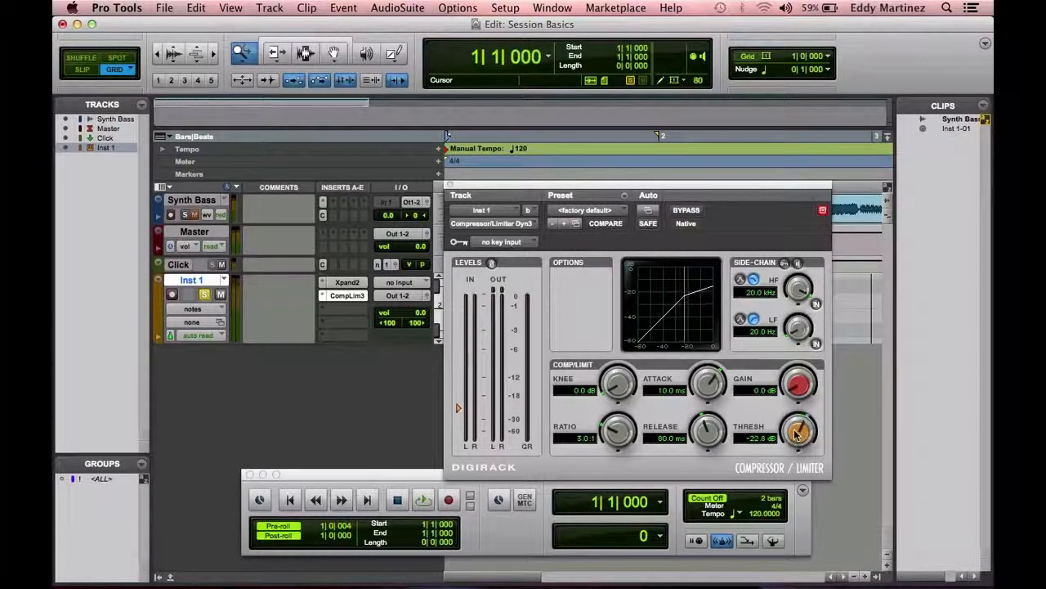
pyautogui.moveTo(799, 432); pyautogui.dragTo(803, 455)
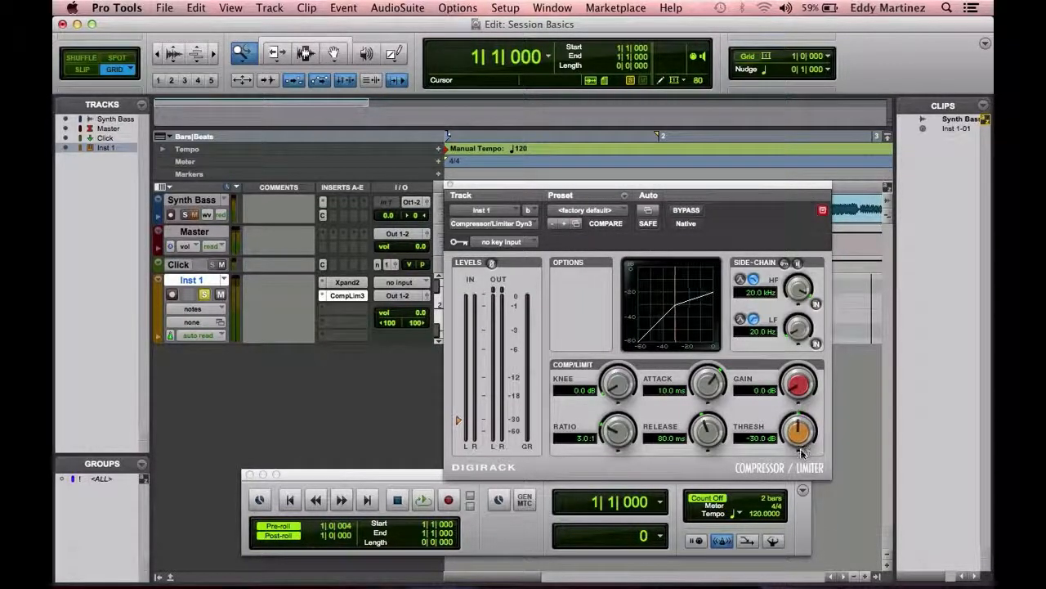
pyautogui.moveTo(798, 432); pyautogui.dragTo(801, 428)
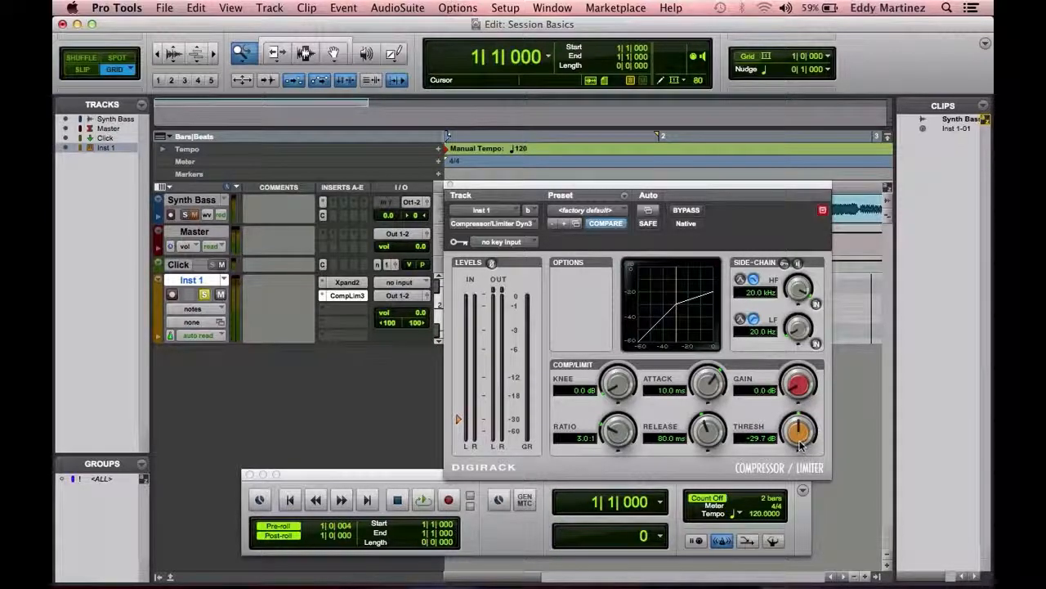
pyautogui.moveTo(800, 428); pyautogui.dragTo(801, 445)
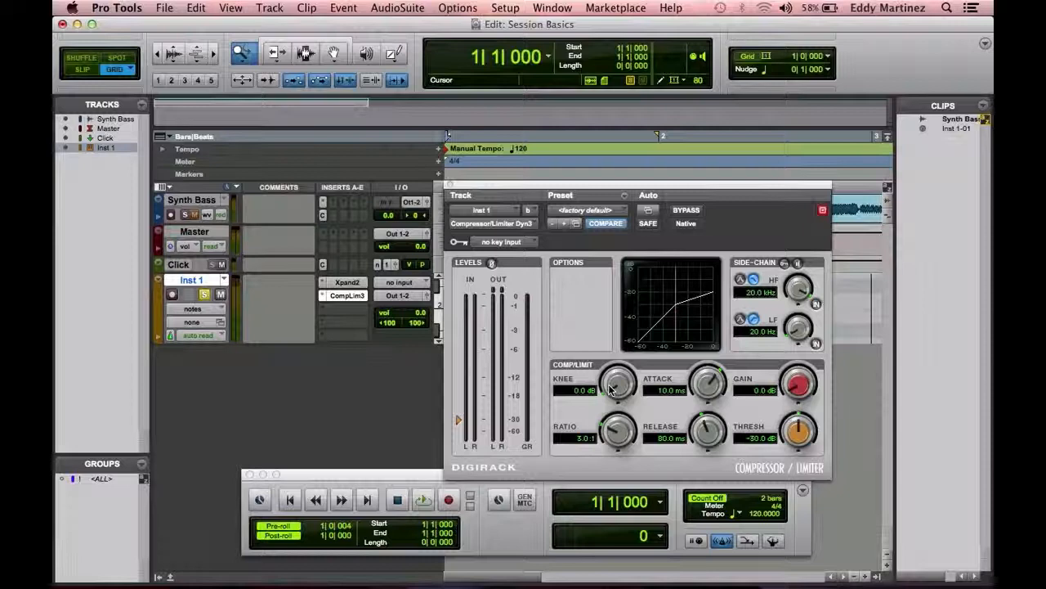
# Raise the KNEE knob to roughly 10 dB for a gradual compression curve
pyautogui.moveTo(618, 379); pyautogui.dragTo(621, 376)
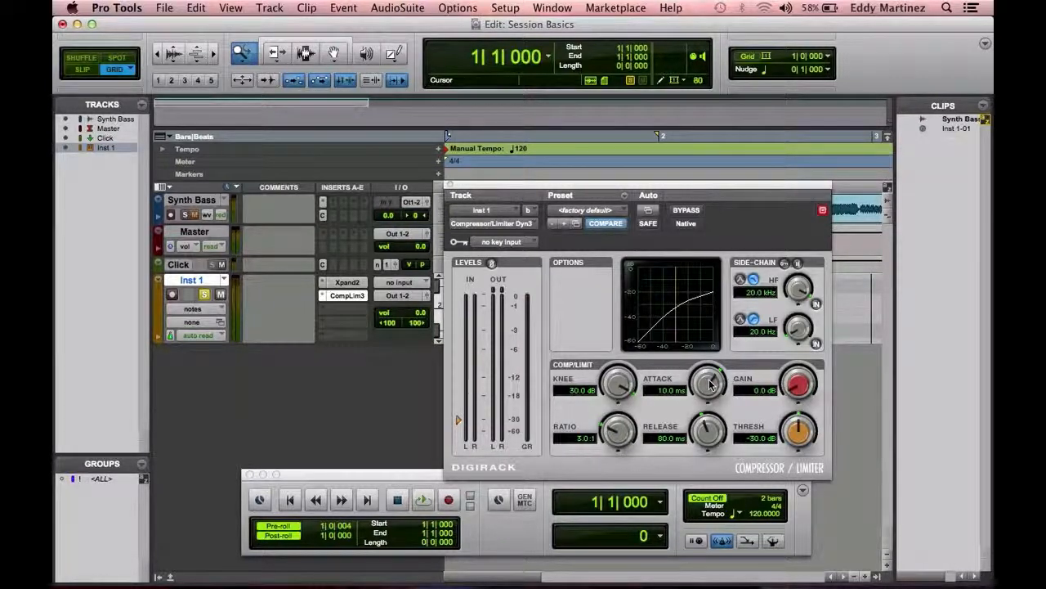
# Adjust the ATTACK knob back and forth, settling at about 21.6 ms
pyautogui.moveTo(707, 382); pyautogui.dragTo(713, 399)
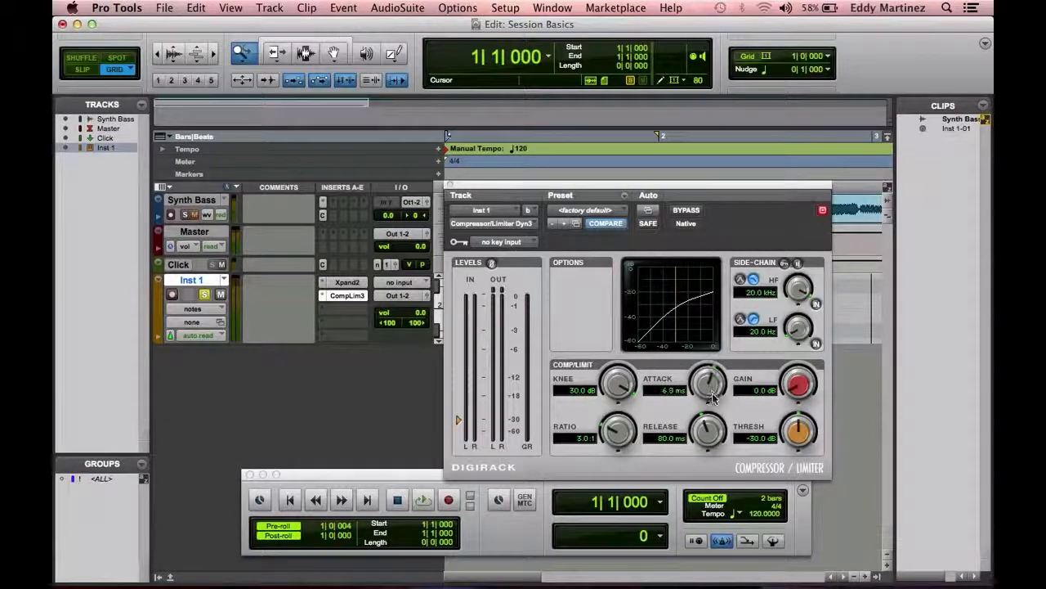
pyautogui.moveTo(710, 383); pyautogui.dragTo(716, 408)
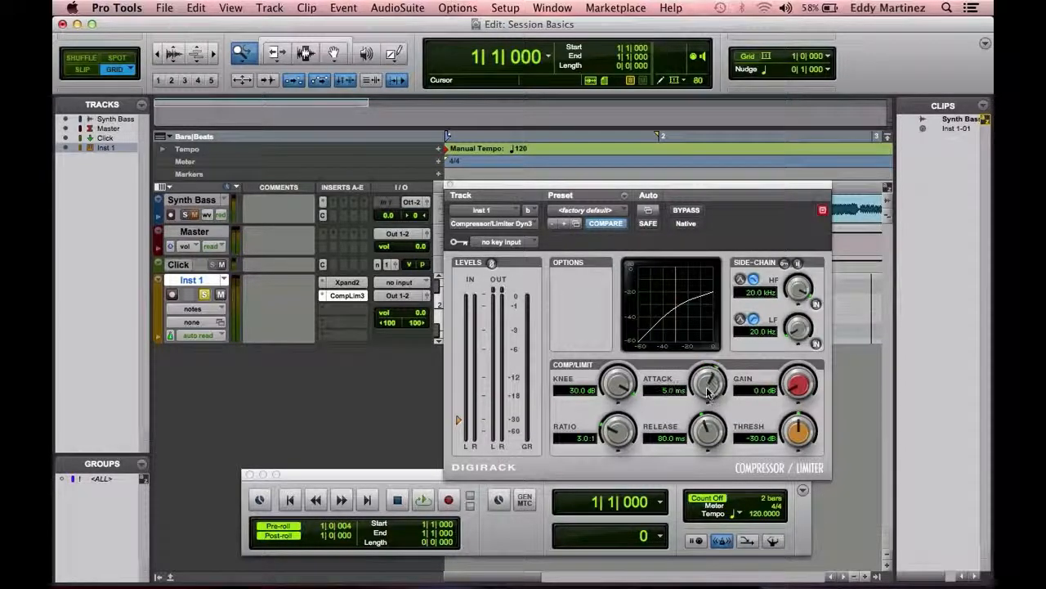
pyautogui.moveTo(707, 383); pyautogui.dragTo(709, 376)
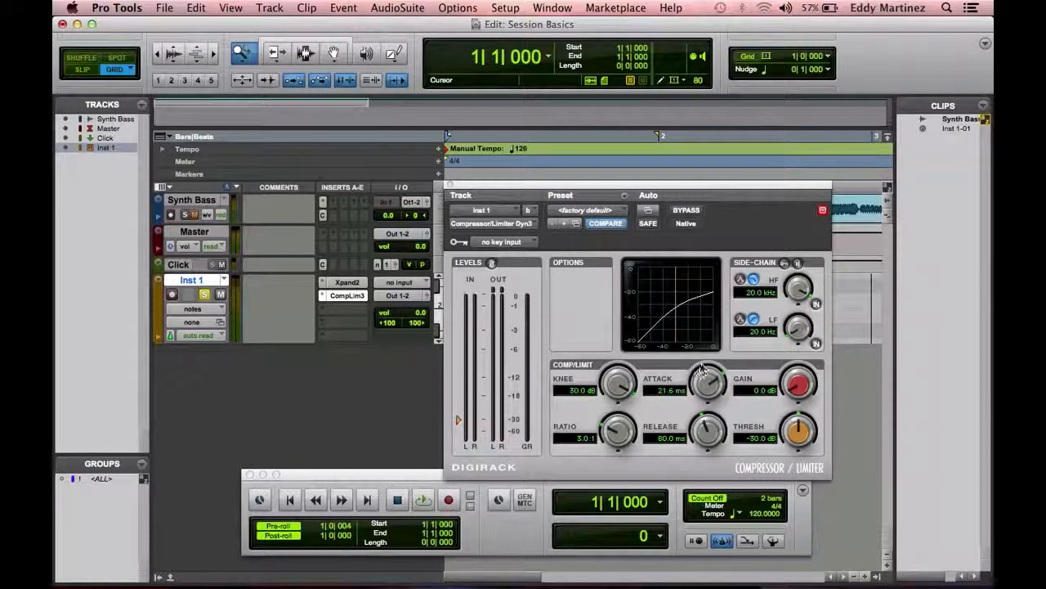
pyautogui.moveTo(706, 379); pyautogui.dragTo(711, 372)
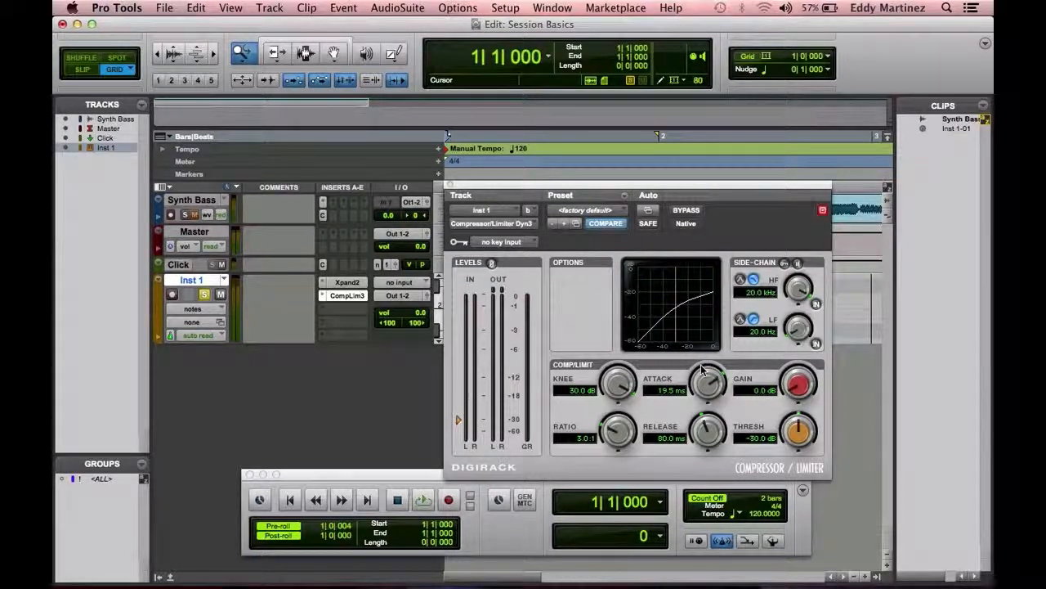
pyautogui.moveTo(707, 382); pyautogui.dragTo(711, 373)
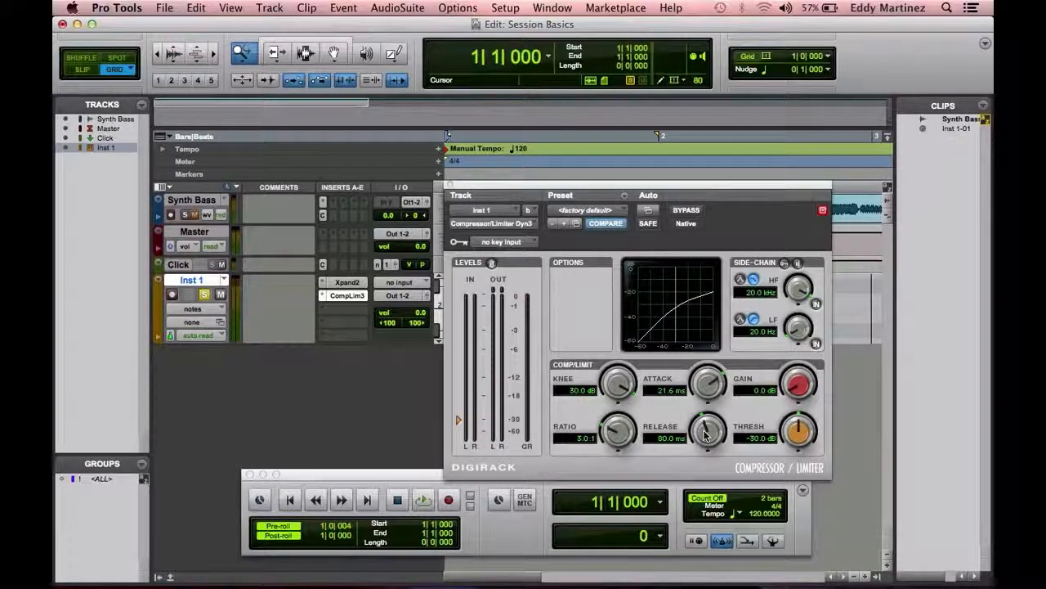
# Set the ratio to 5.0:1 and lengthen the release to about 377 ms
pyautogui.moveTo(708, 432); pyautogui.dragTo(708, 422)
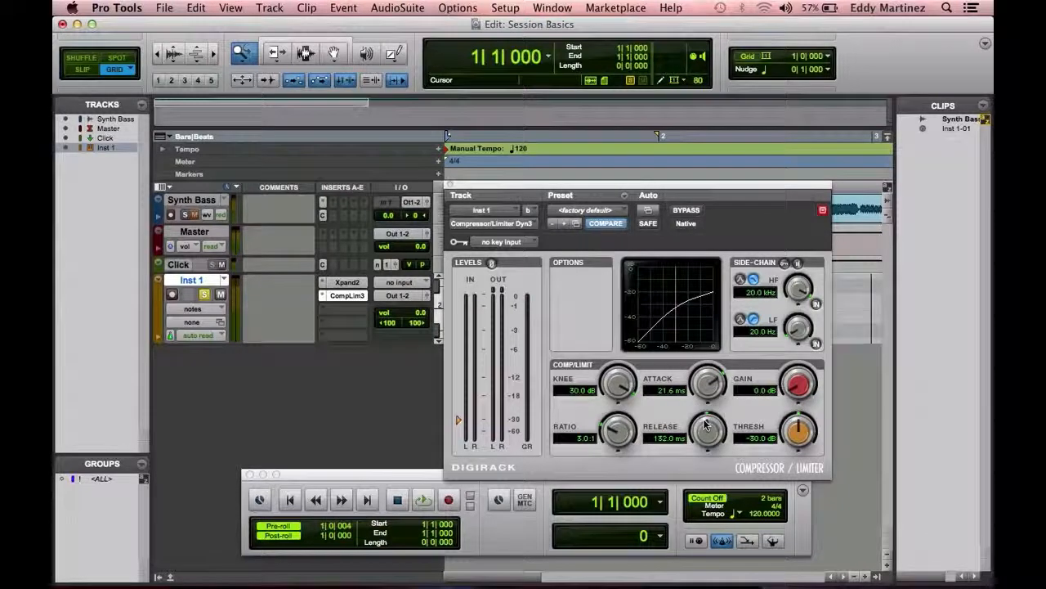
pyautogui.moveTo(707, 428); pyautogui.dragTo(706, 441)
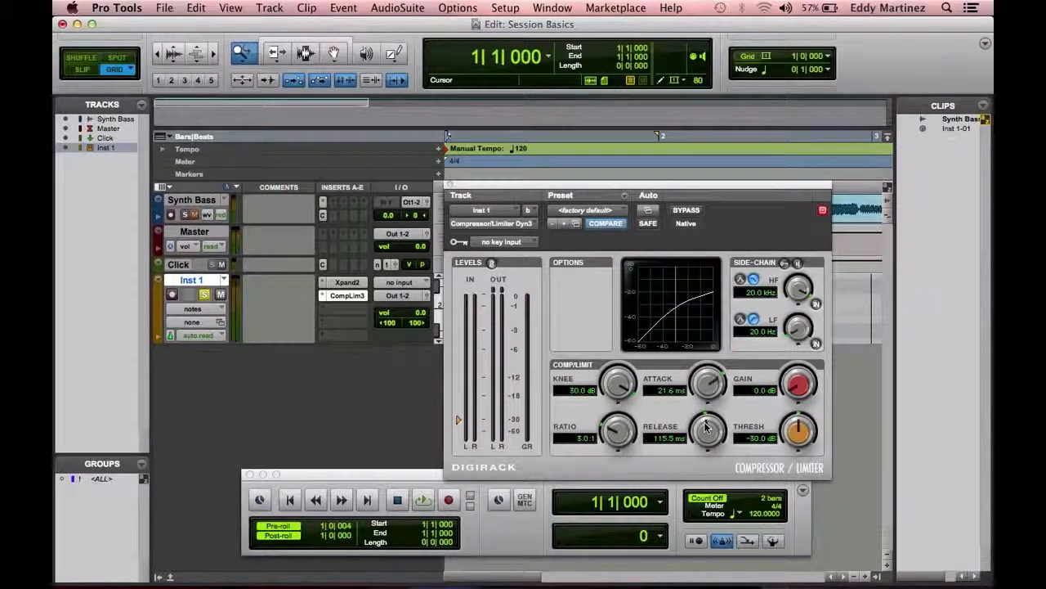
pyautogui.moveTo(706, 429); pyautogui.dragTo(706, 422)
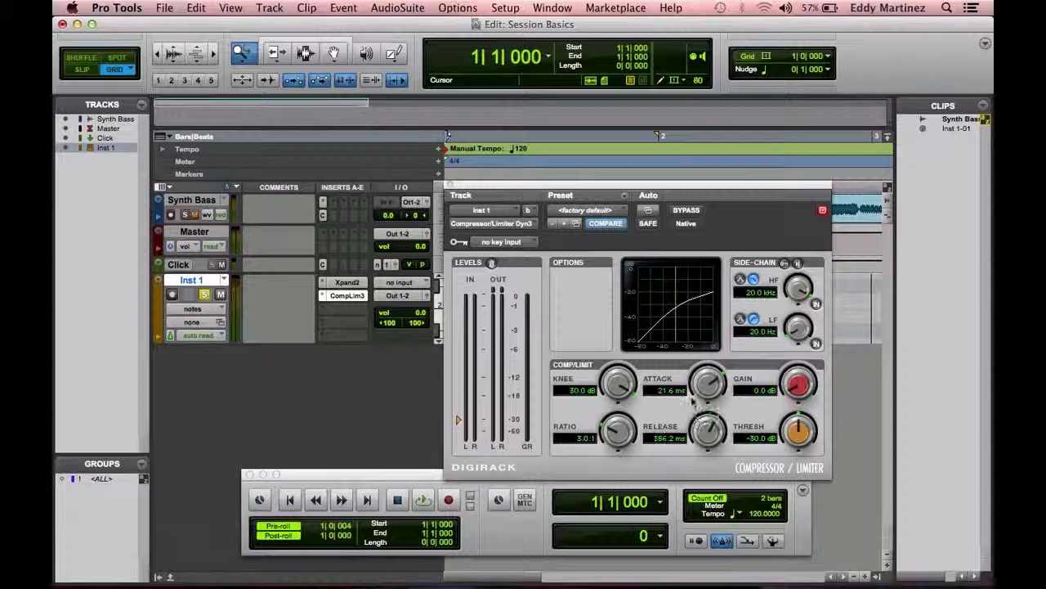
pyautogui.moveTo(706, 432); pyautogui.dragTo(711, 417)
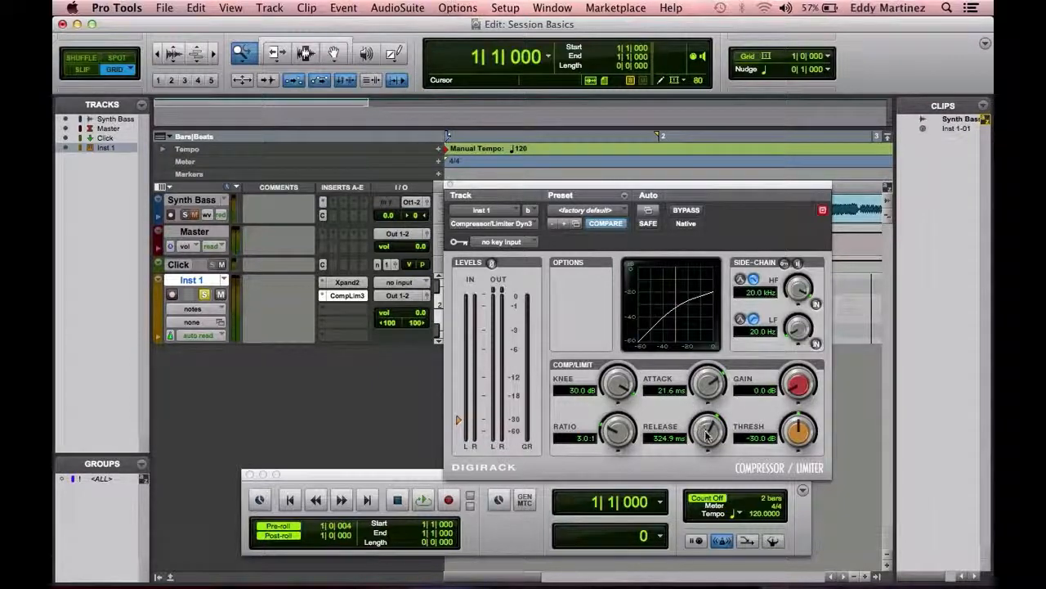
pyautogui.moveTo(708, 432); pyautogui.dragTo(713, 423)
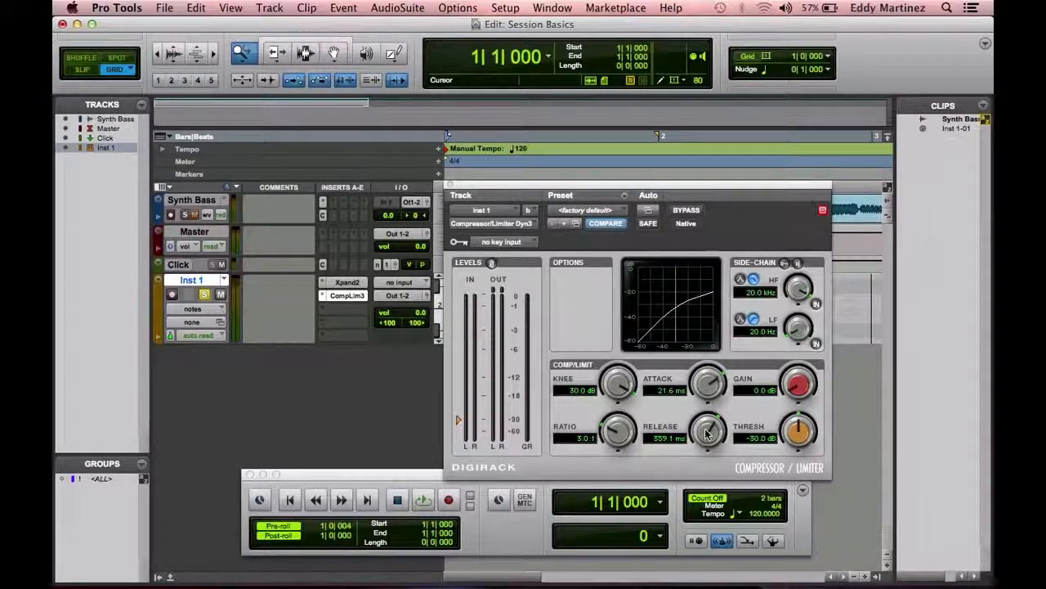
pyautogui.moveTo(706, 432); pyautogui.dragTo(710, 421)
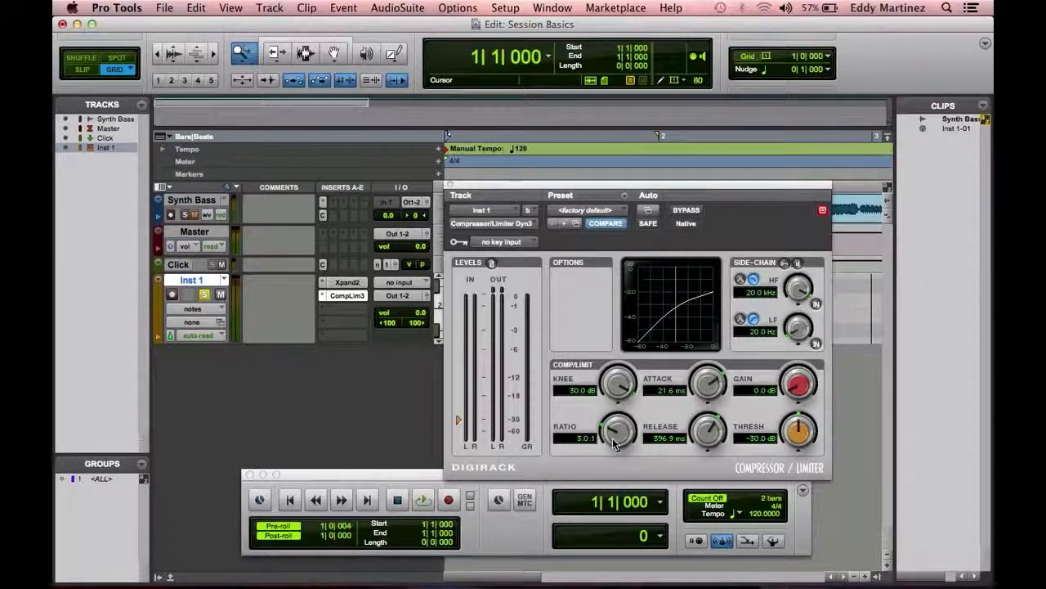
pyautogui.moveTo(651, 402)
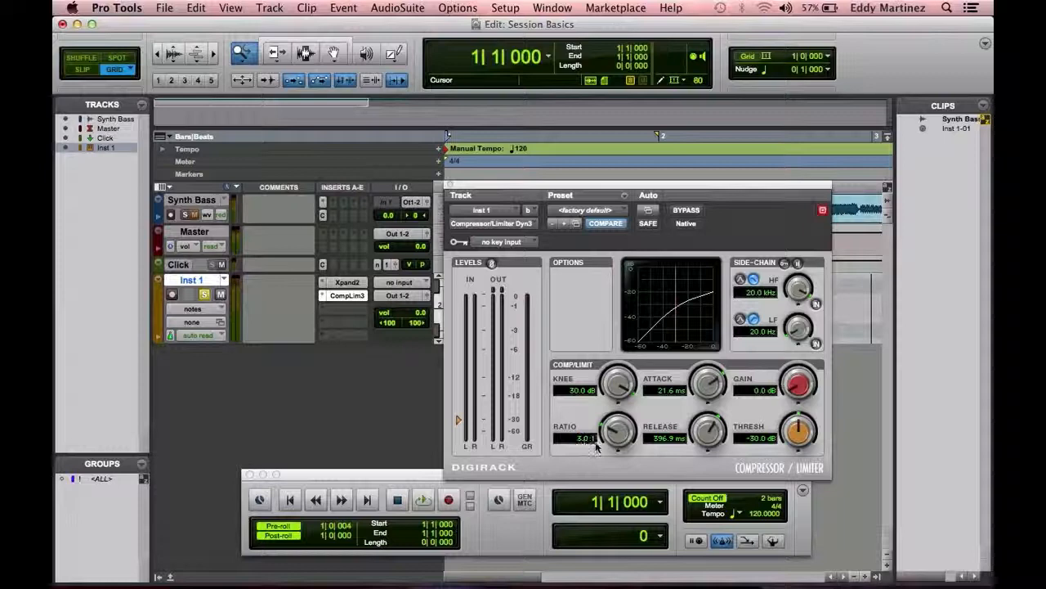
pyautogui.moveTo(756, 450)
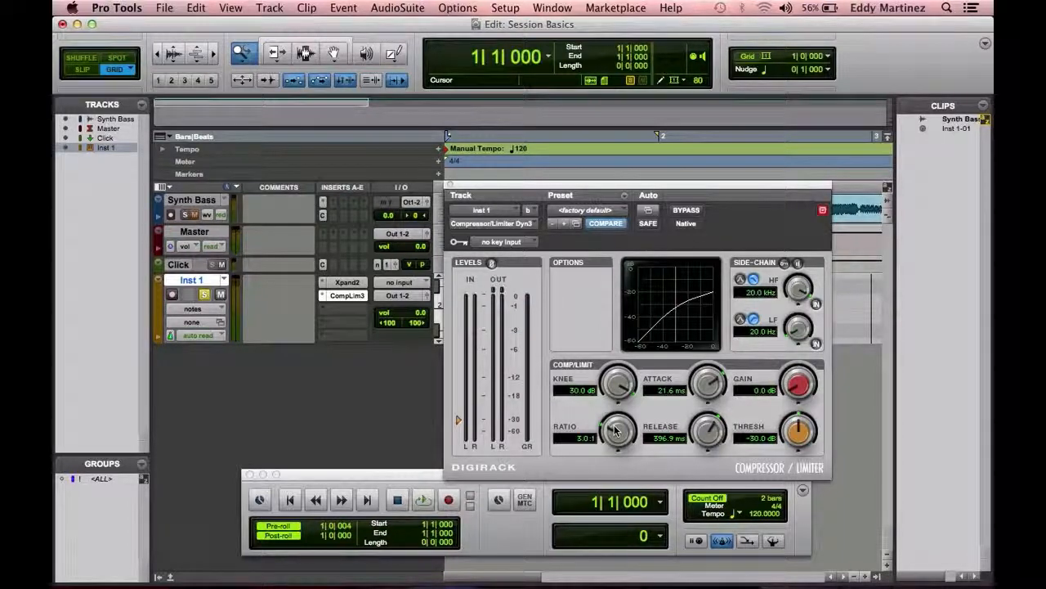
pyautogui.moveTo(646, 385)
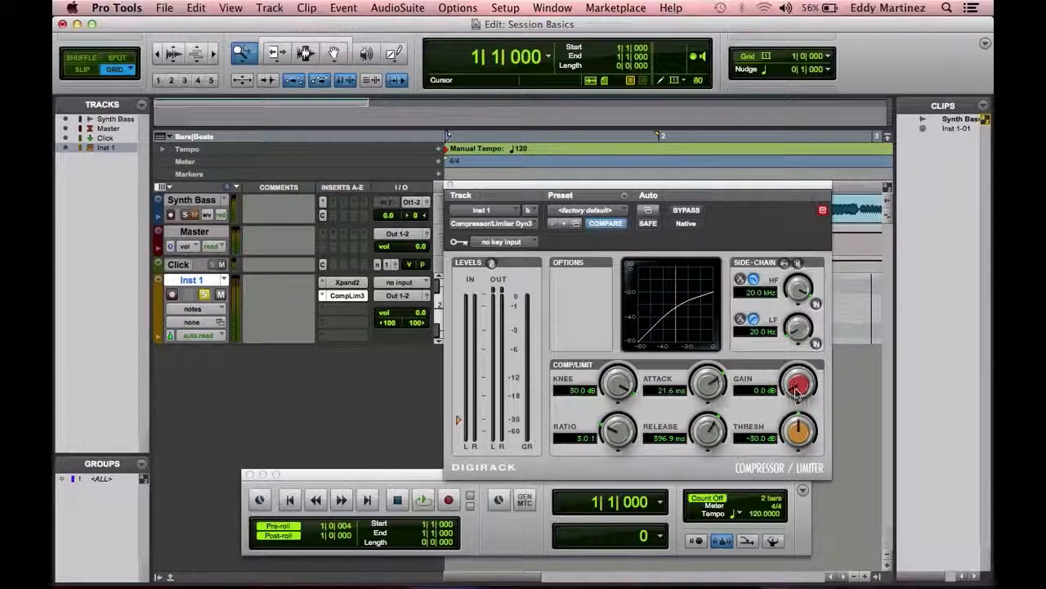
# Raise the Gain knob briefly, then bring the makeup gain back near 0 dB
pyautogui.moveTo(800, 382); pyautogui.dragTo(799, 376)
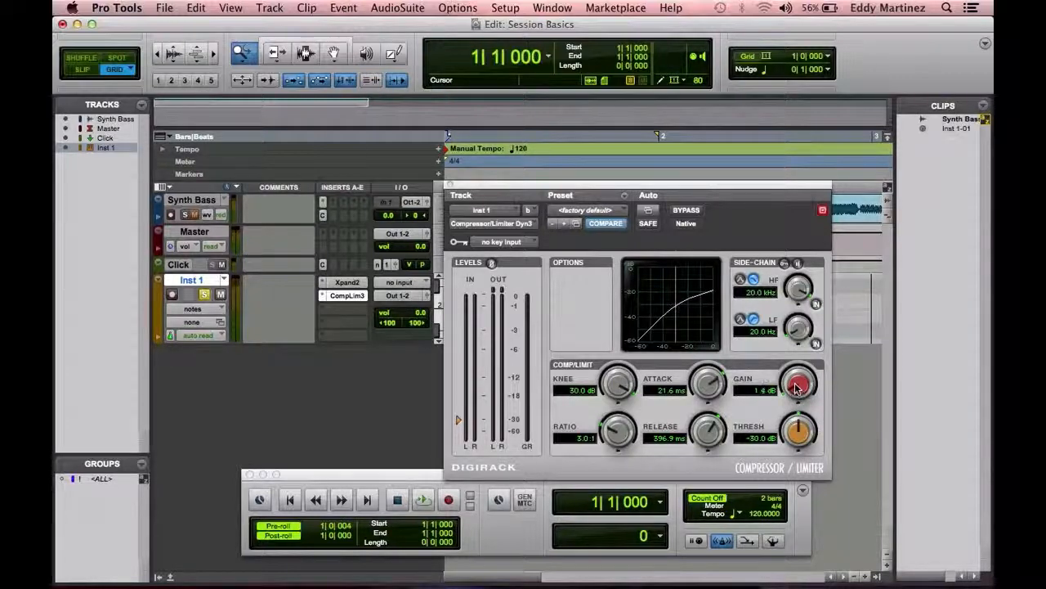
pyautogui.moveTo(799, 383); pyautogui.dragTo(799, 376)
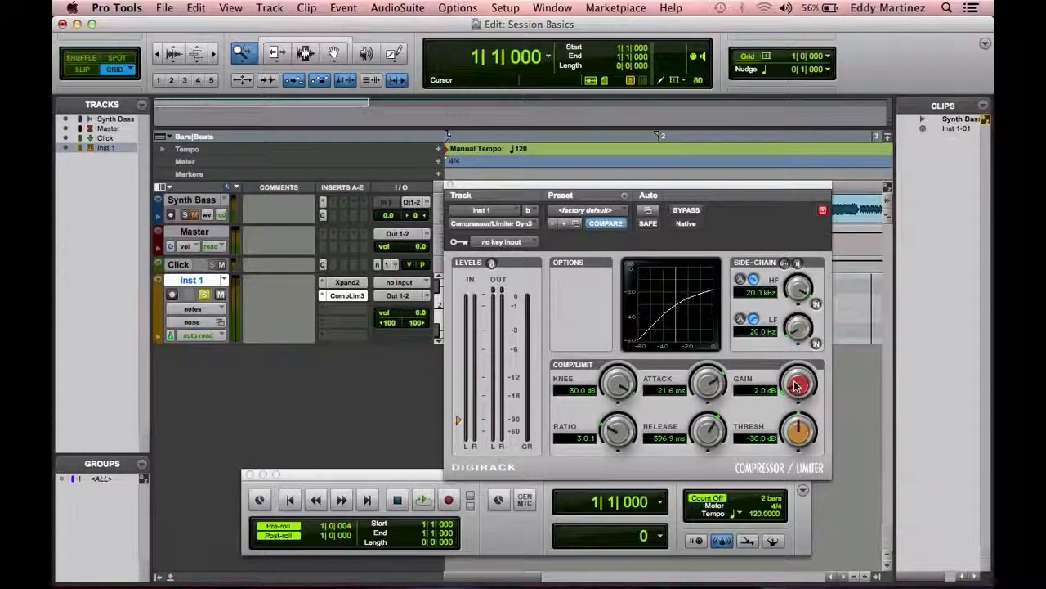
pyautogui.moveTo(798, 384); pyautogui.dragTo(799, 380)
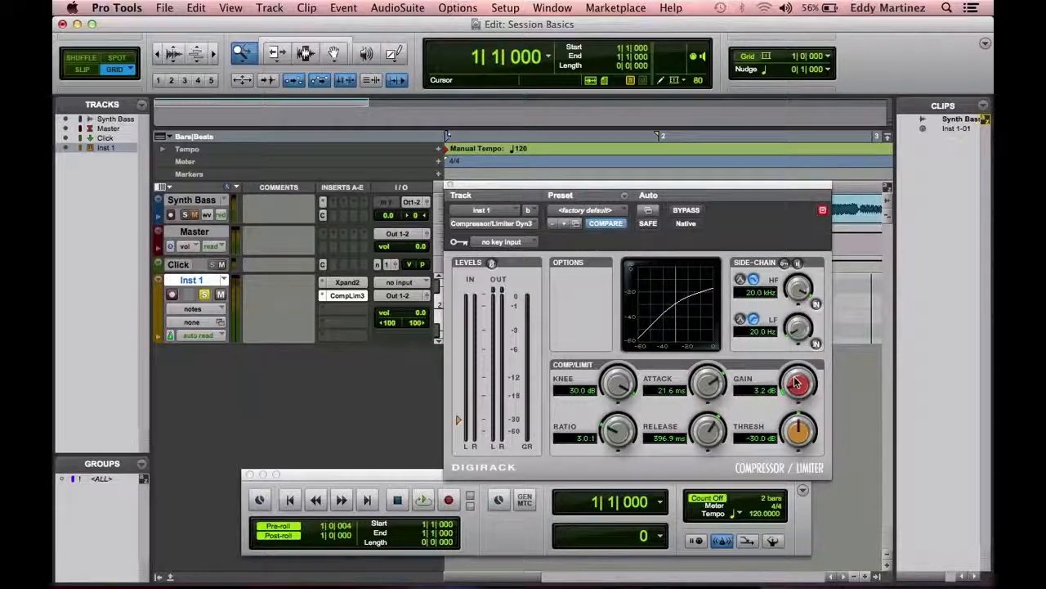
pyautogui.moveTo(799, 382); pyautogui.dragTo(800, 386)
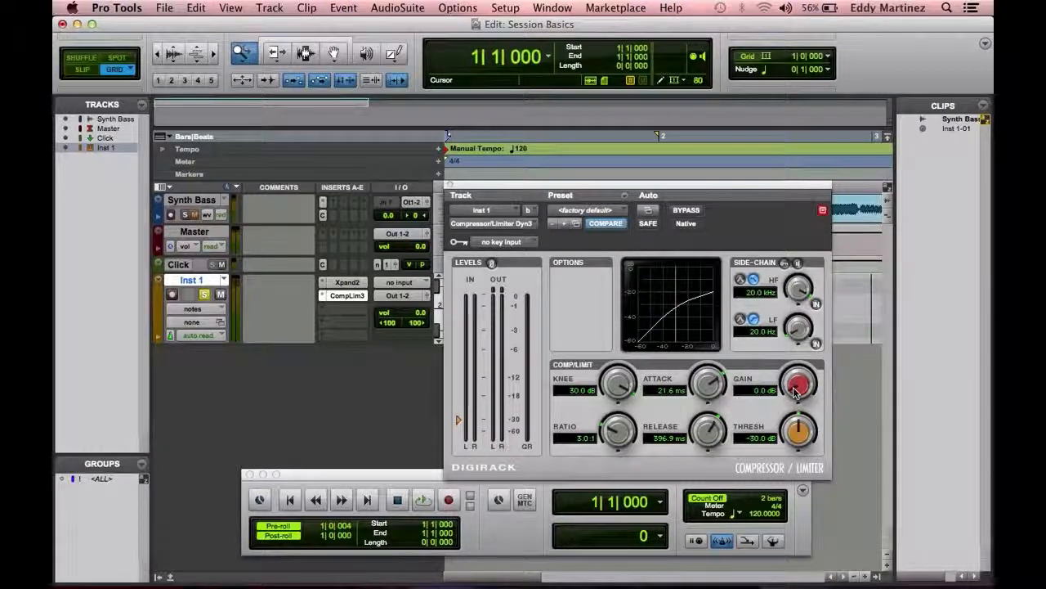
pyautogui.moveTo(798, 383); pyautogui.dragTo(800, 373)
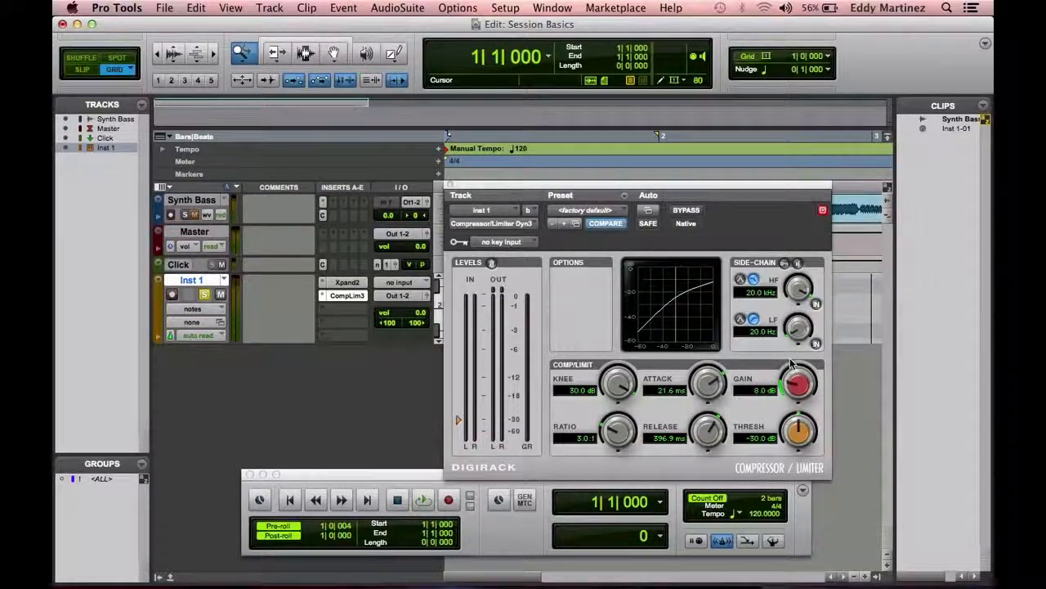
pyautogui.moveTo(799, 378); pyautogui.dragTo(798, 398)
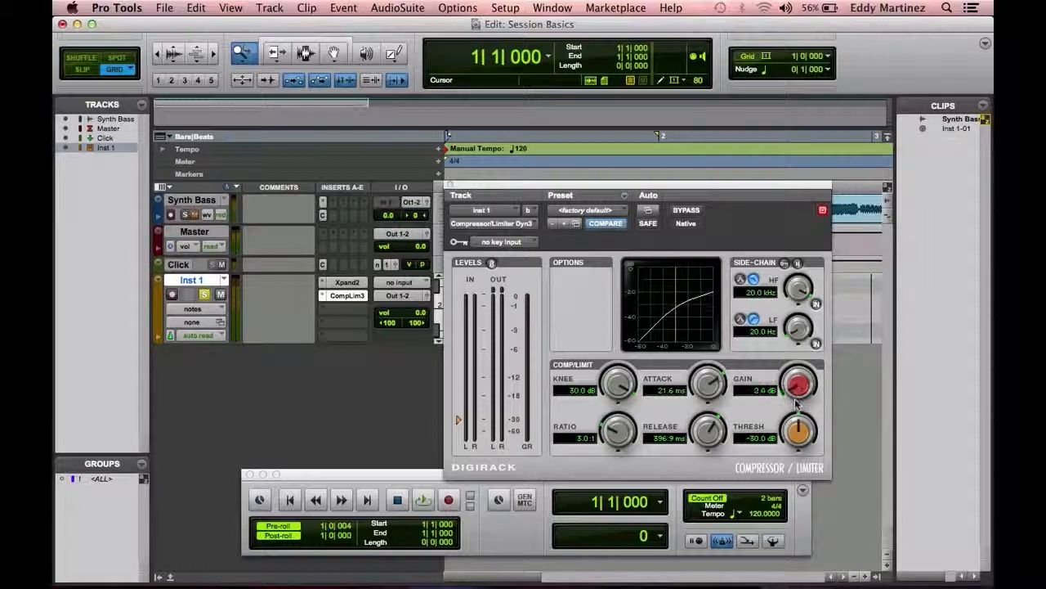
pyautogui.moveTo(798, 382); pyautogui.dragTo(797, 392)
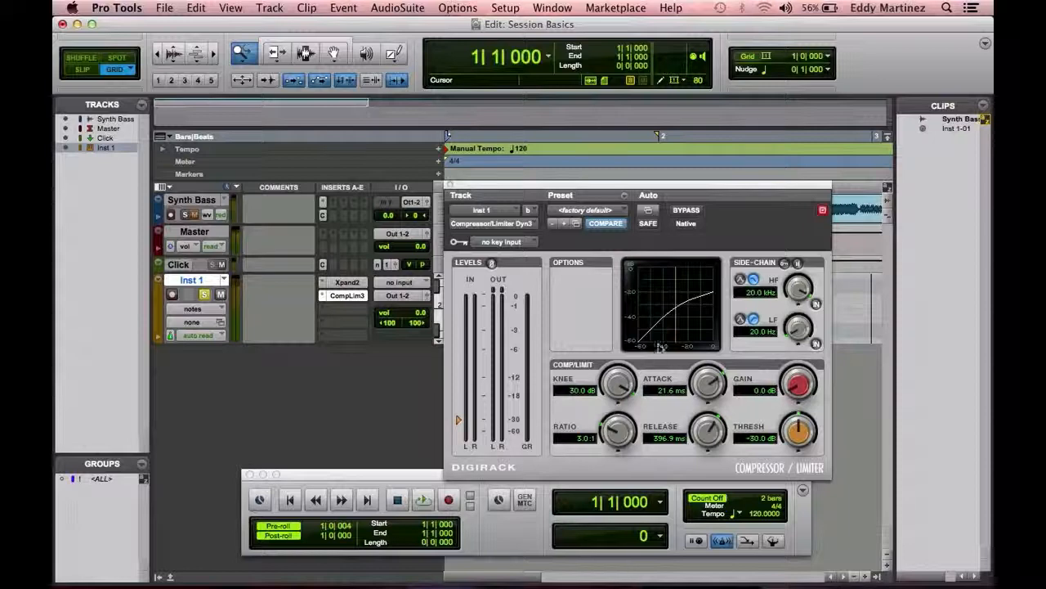
pyautogui.moveTo(573, 422)
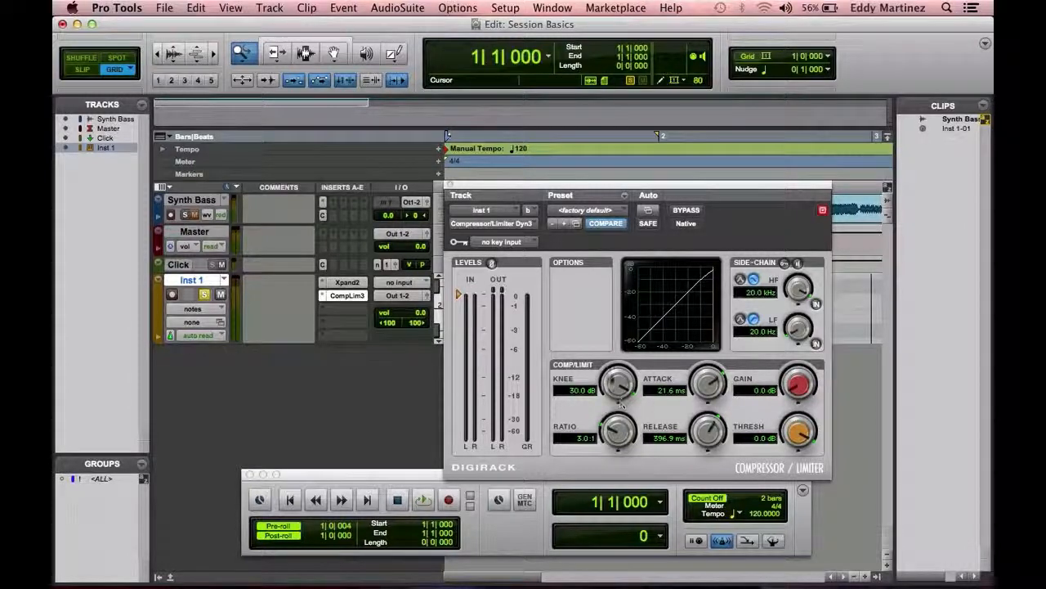
# Shorten the attack to about 1.4 ms and lower the knee to about 24.7 dB
pyautogui.moveTo(618, 383); pyautogui.dragTo(619, 389)
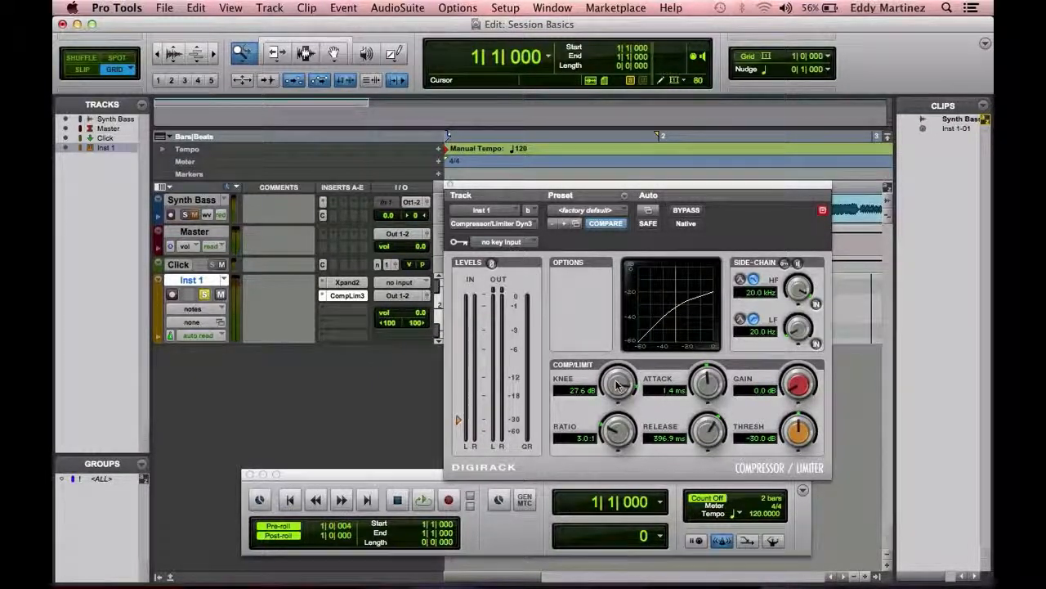
pyautogui.moveTo(618, 383); pyautogui.dragTo(618, 389)
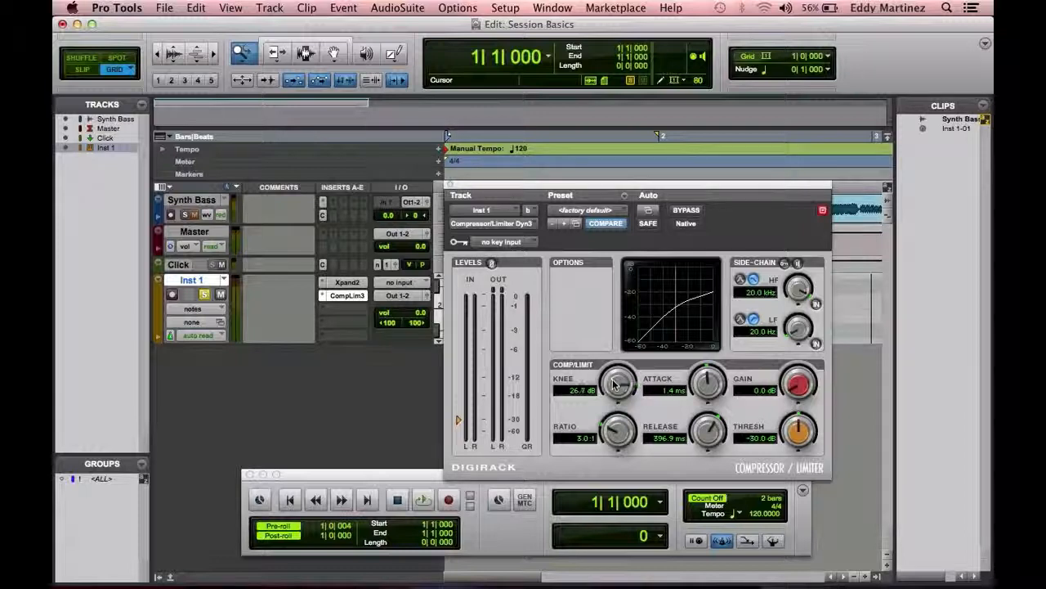
pyautogui.moveTo(618, 382); pyautogui.dragTo(619, 409)
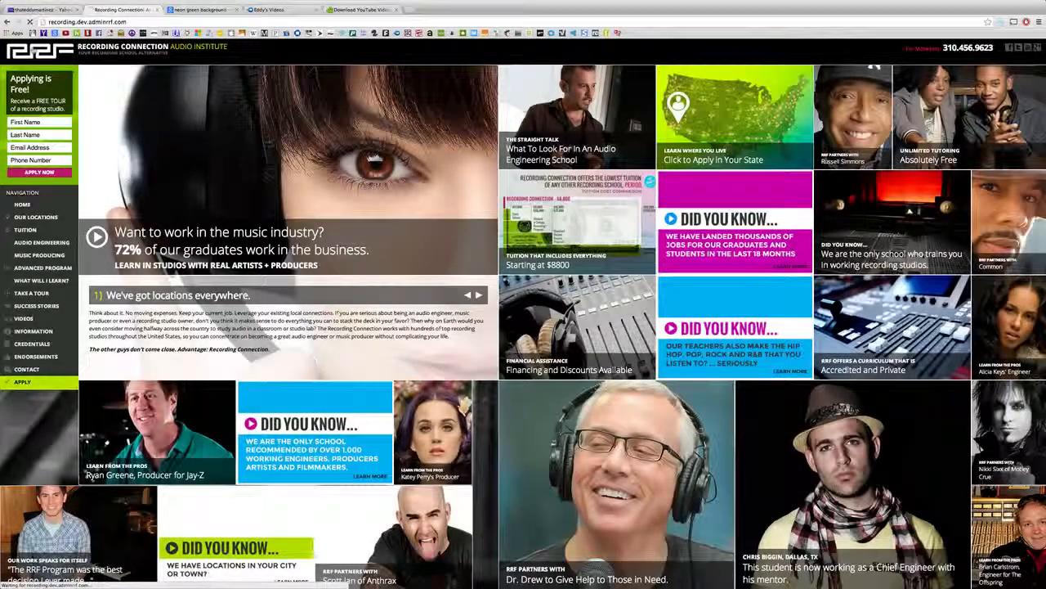
# Scroll the Recording Connection homepage and go to the Audio Engineering School page
pyautogui.scroll(-3)
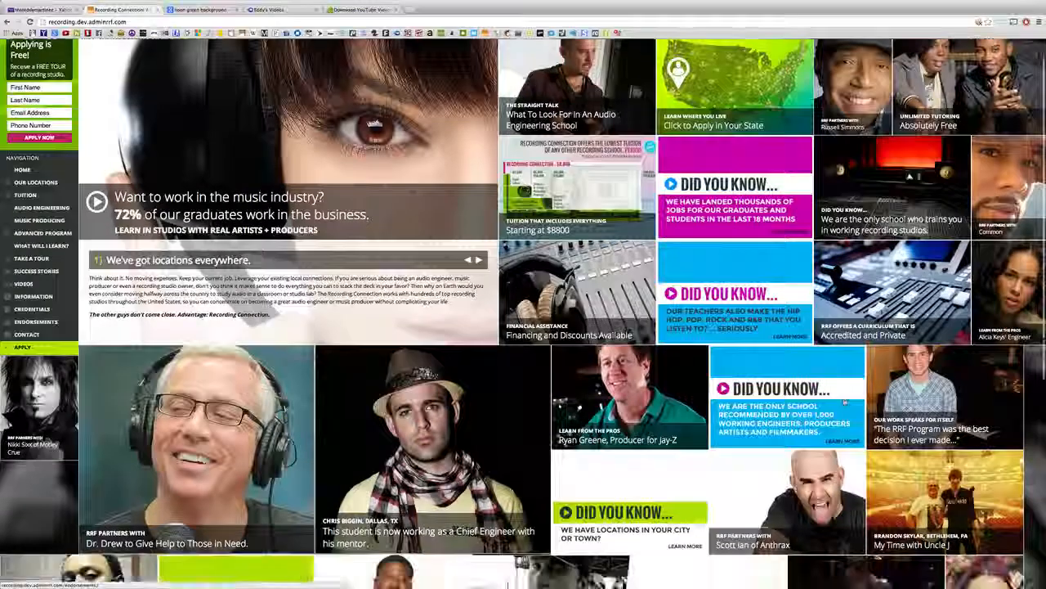
pyautogui.scroll(-3)
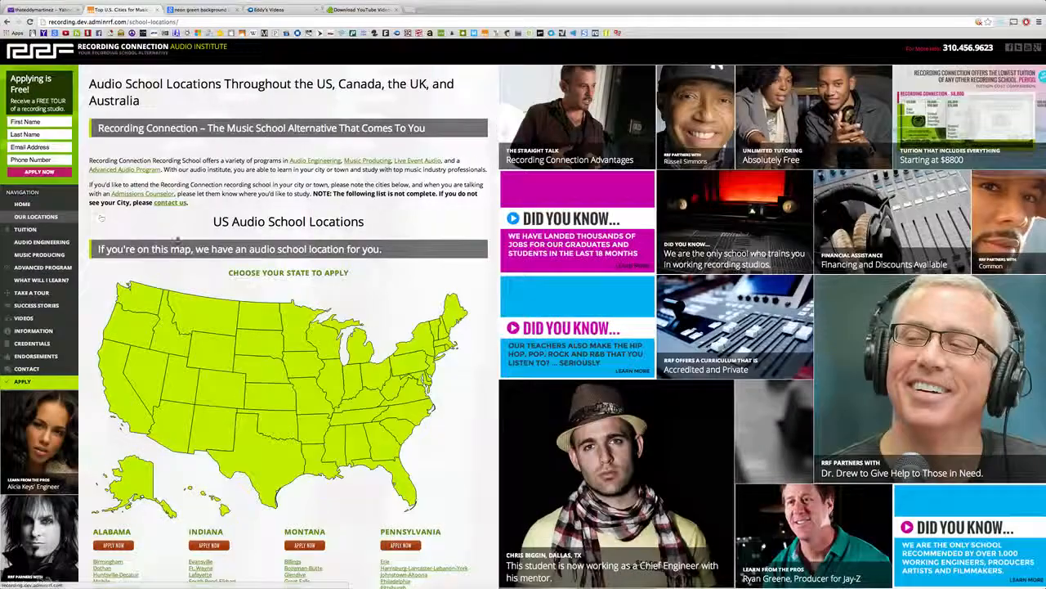
pyautogui.scroll(-3)
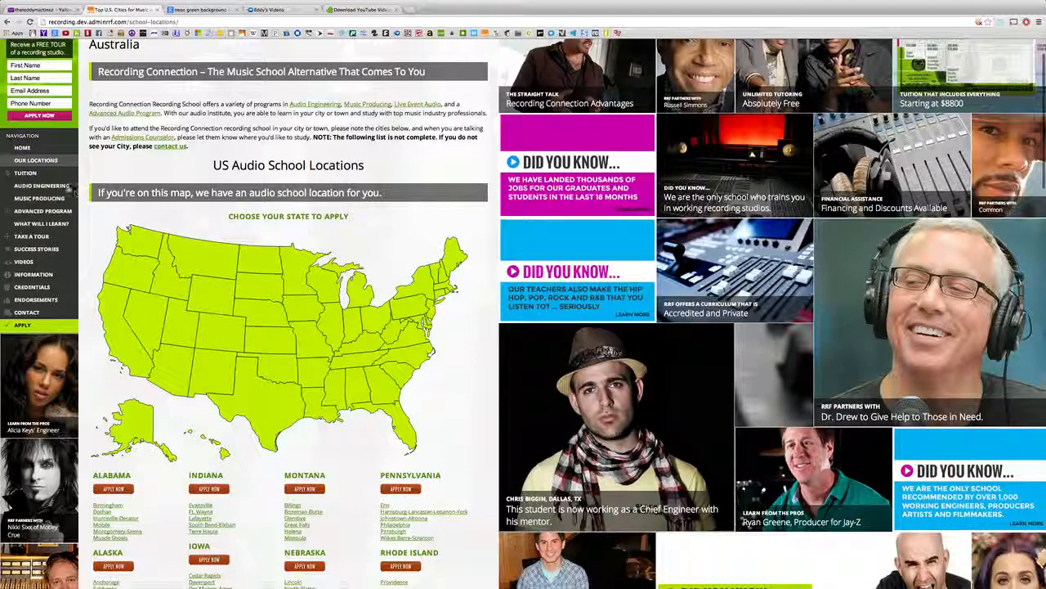
pyautogui.click(41, 186)
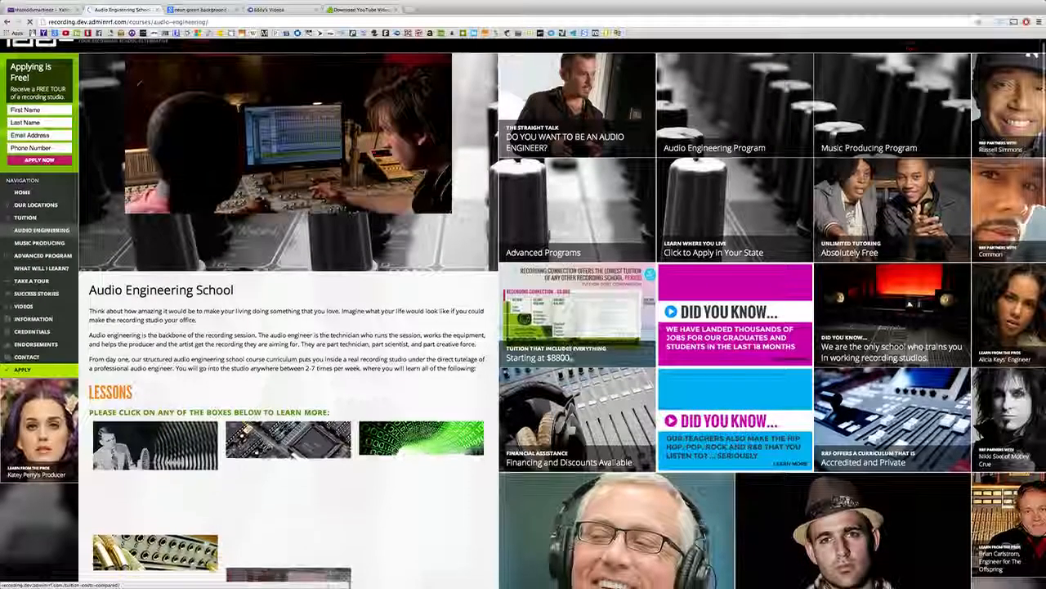
# Scroll through Lesson 1, Intro to Sound and Hearing, with its videos and studio tip
pyautogui.scroll(-3)
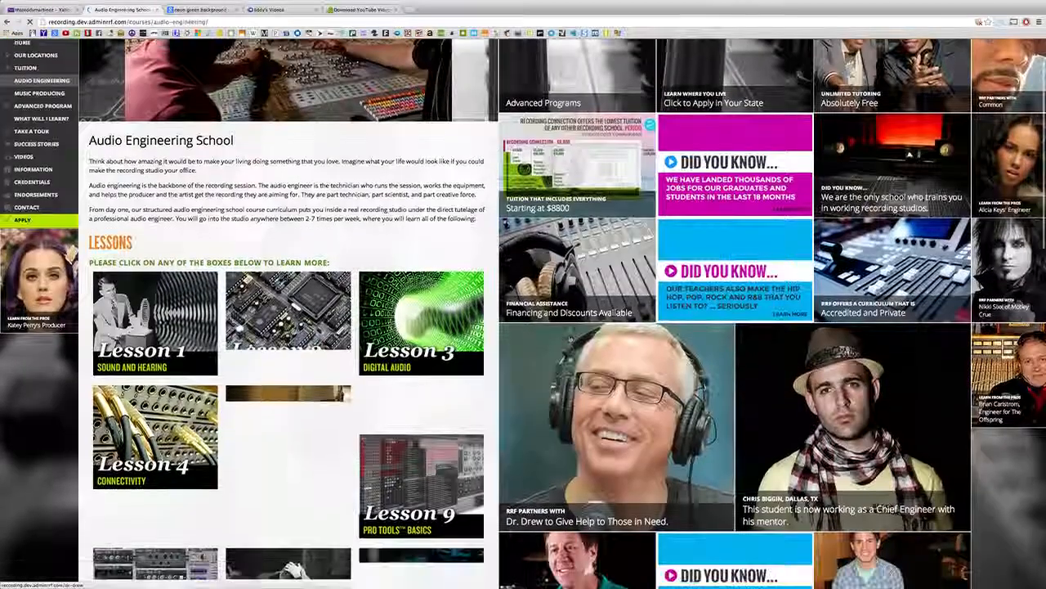
pyautogui.scroll(-3)
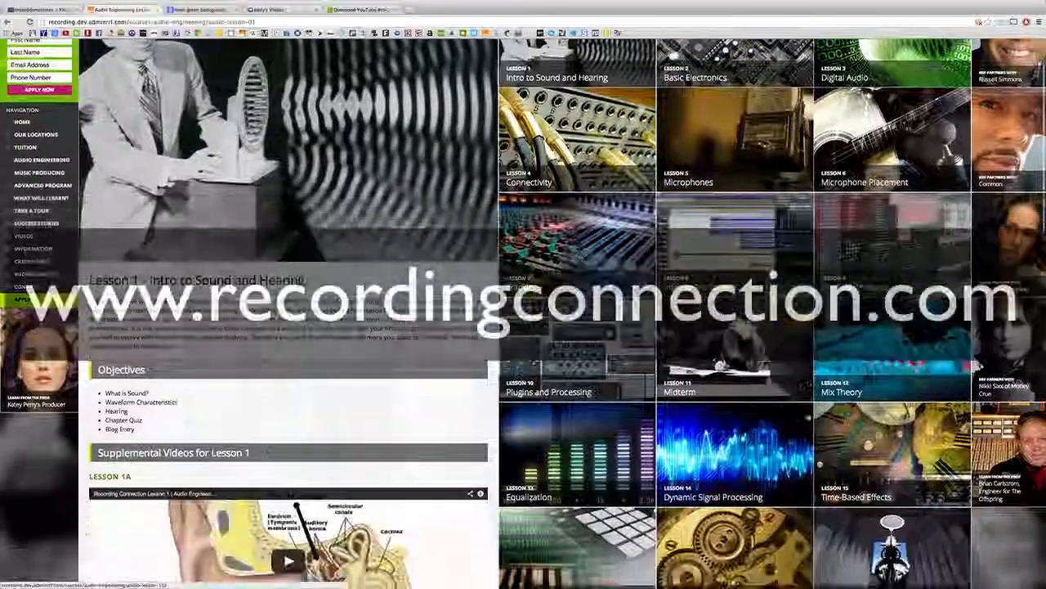
pyautogui.scroll(-3)
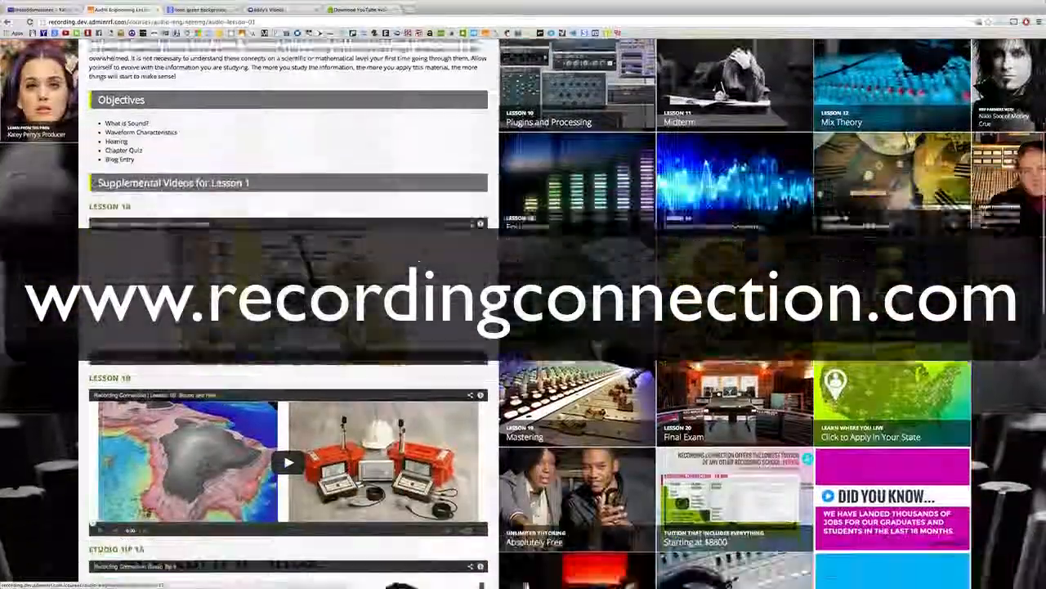
pyautogui.scroll(-3)
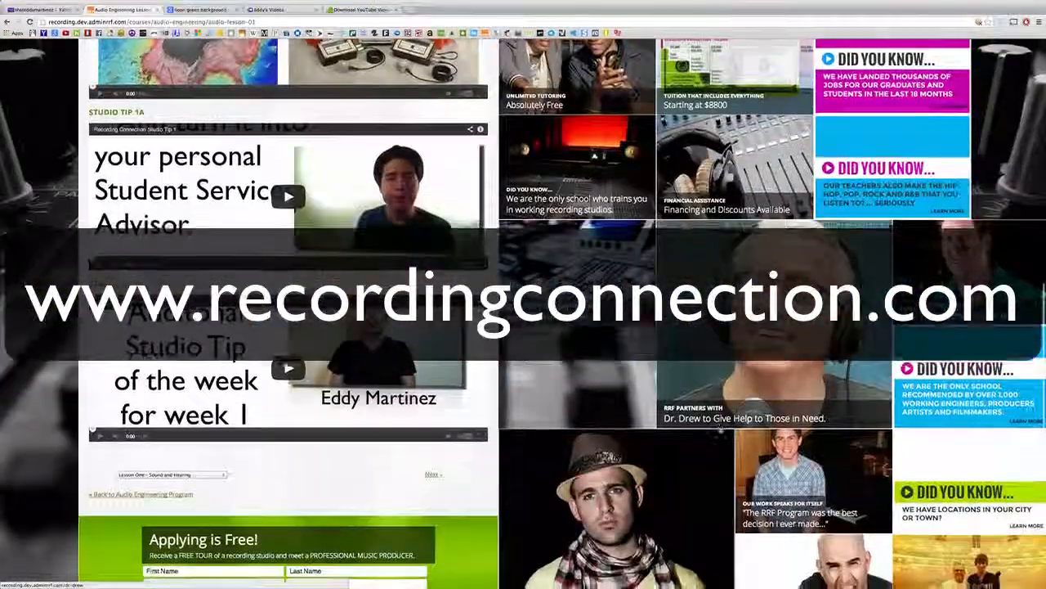